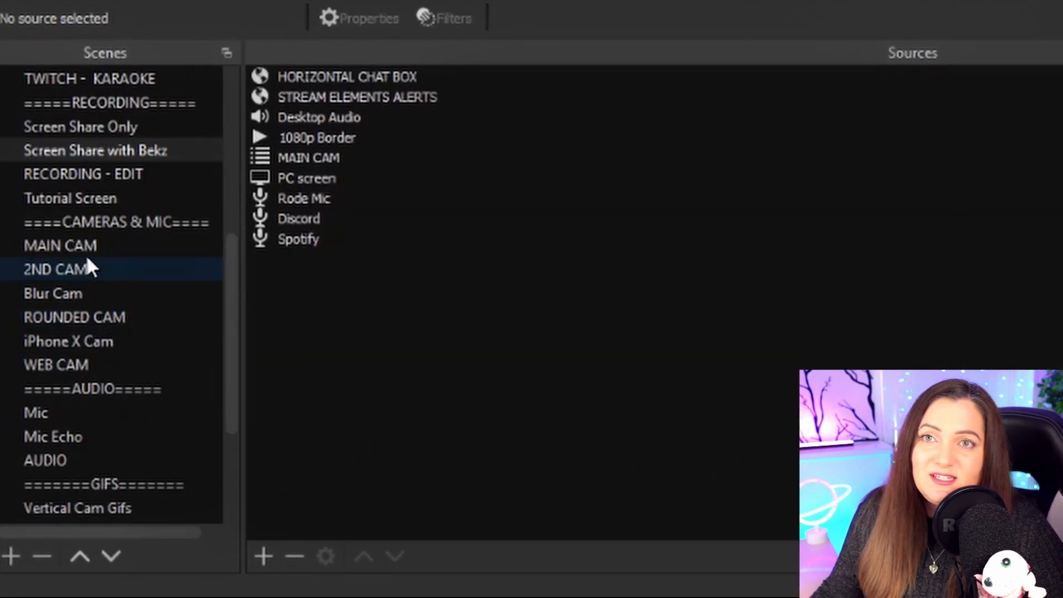
Add a new empty scene named MAIN CAMAERA among the camera scenes.
left_click(75, 317)
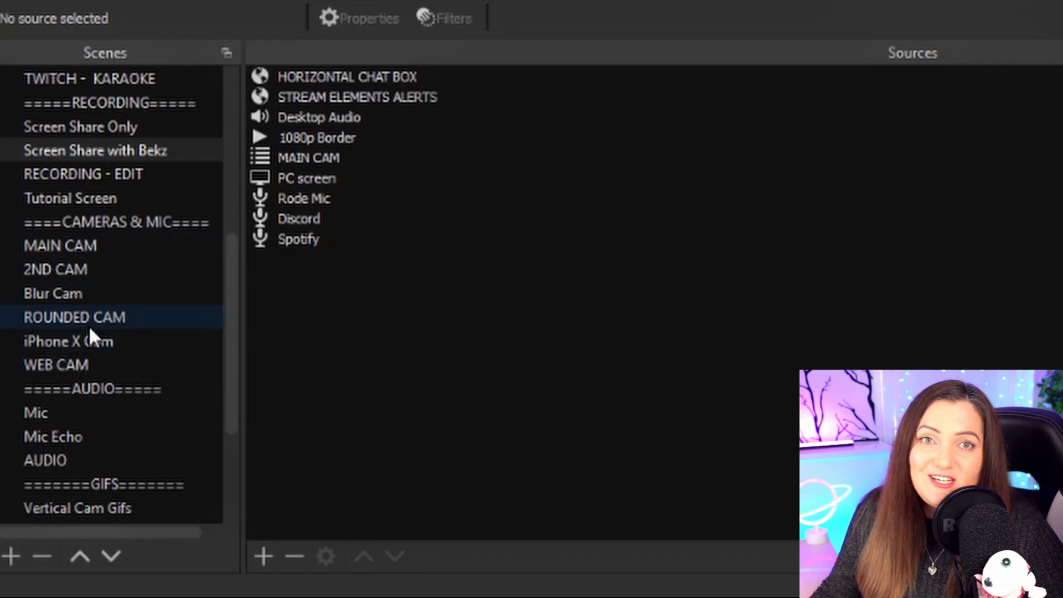
left_click(60, 246)
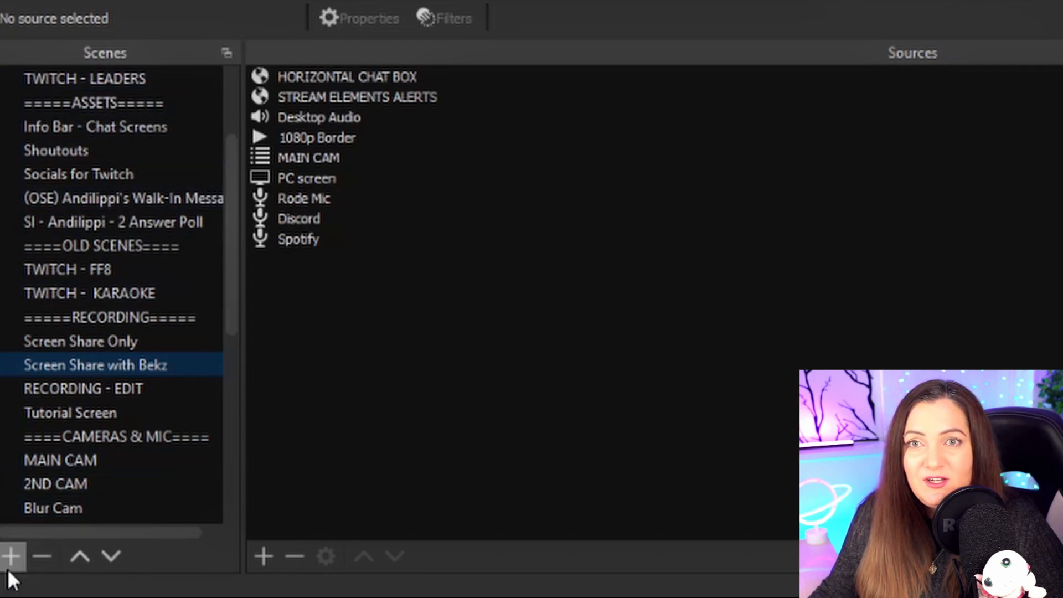
left_click(11, 556)
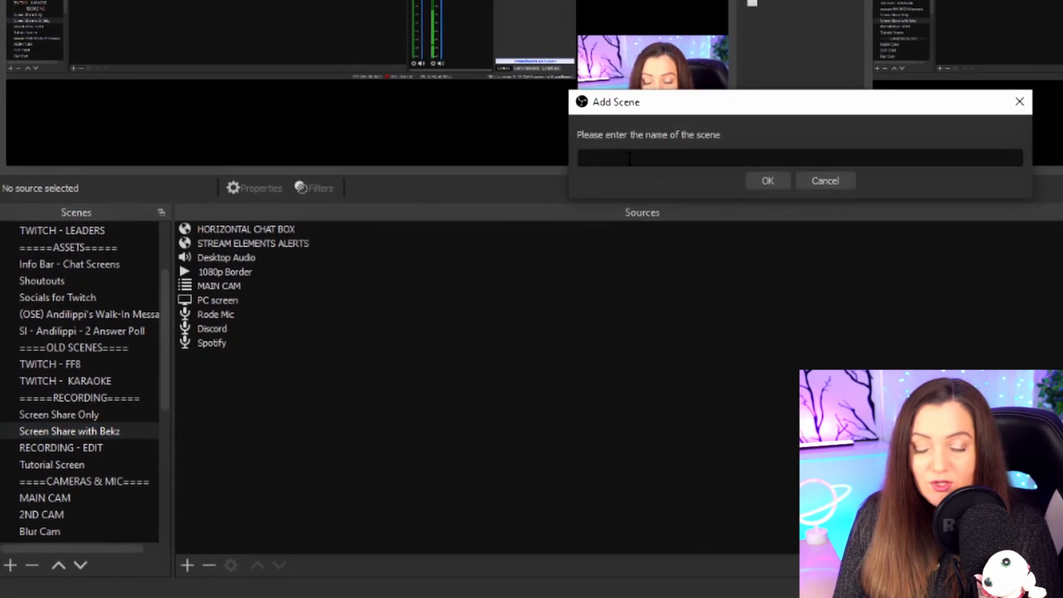
type("MAIN COMAERA")
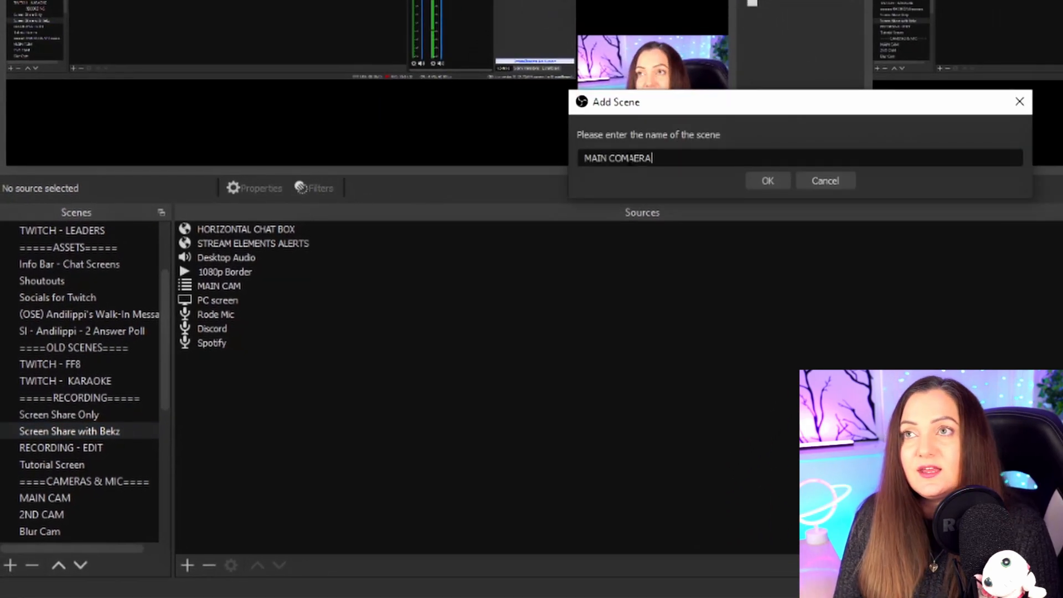
left_click(767, 181)
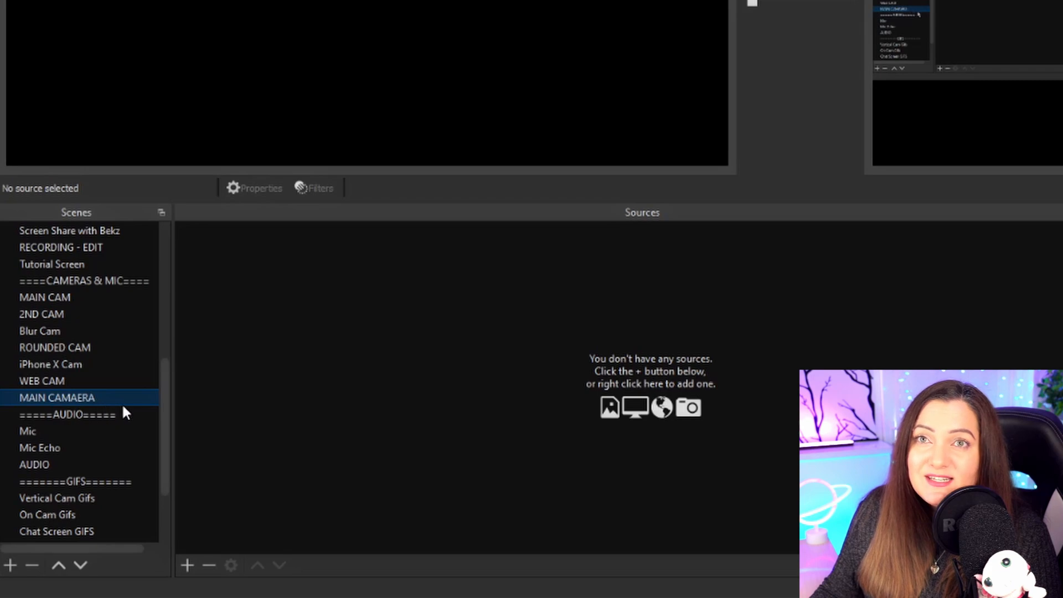
mouse_move(495, 396)
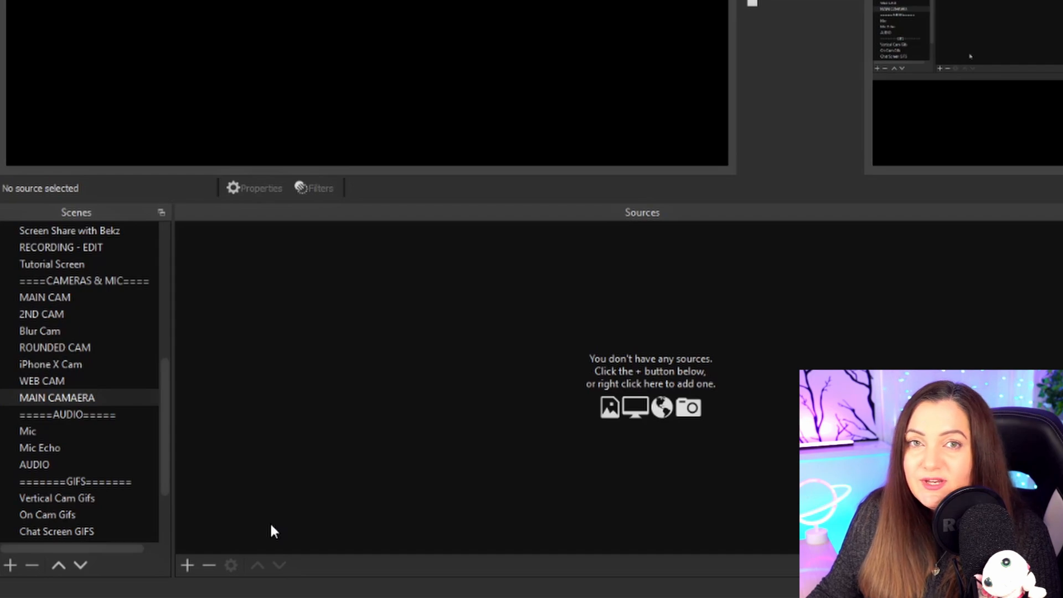
Add the existing SonyA7III Video Capture Device as a source in MAIN CAMAERA.
left_click(187, 565)
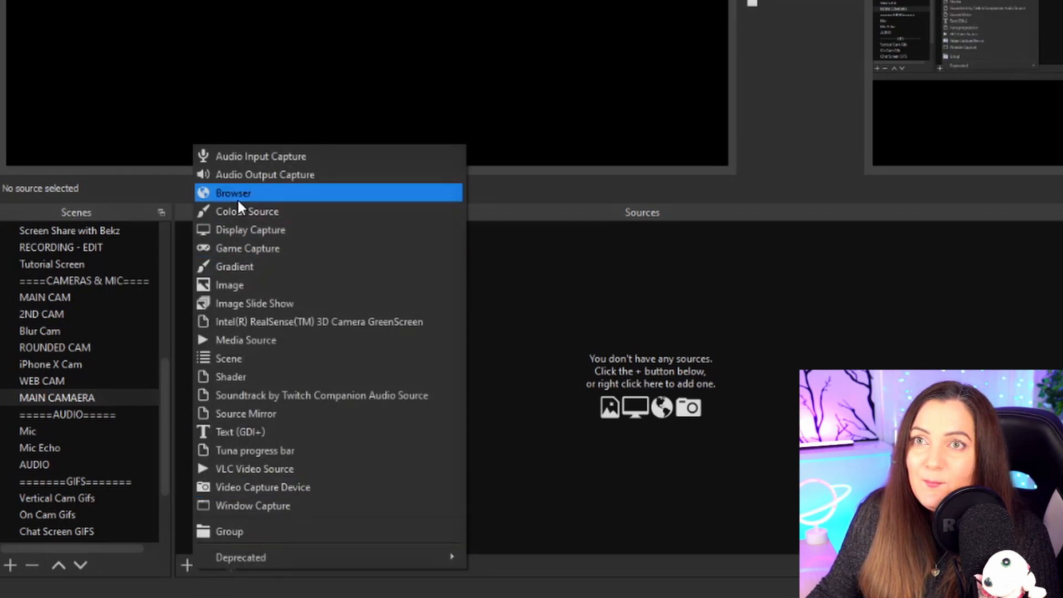
left_click(263, 488)
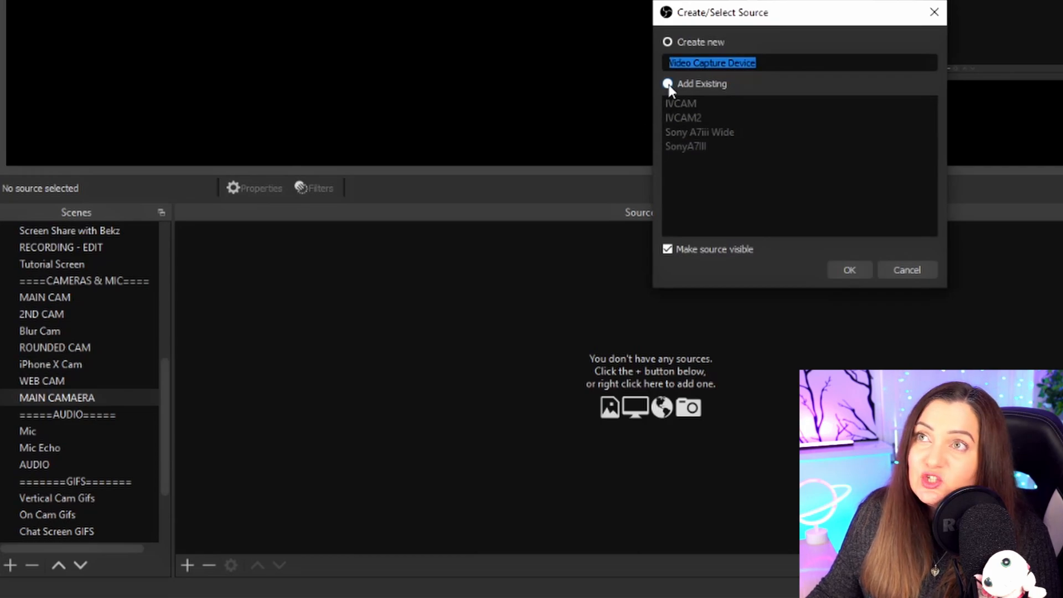
left_click(685, 146)
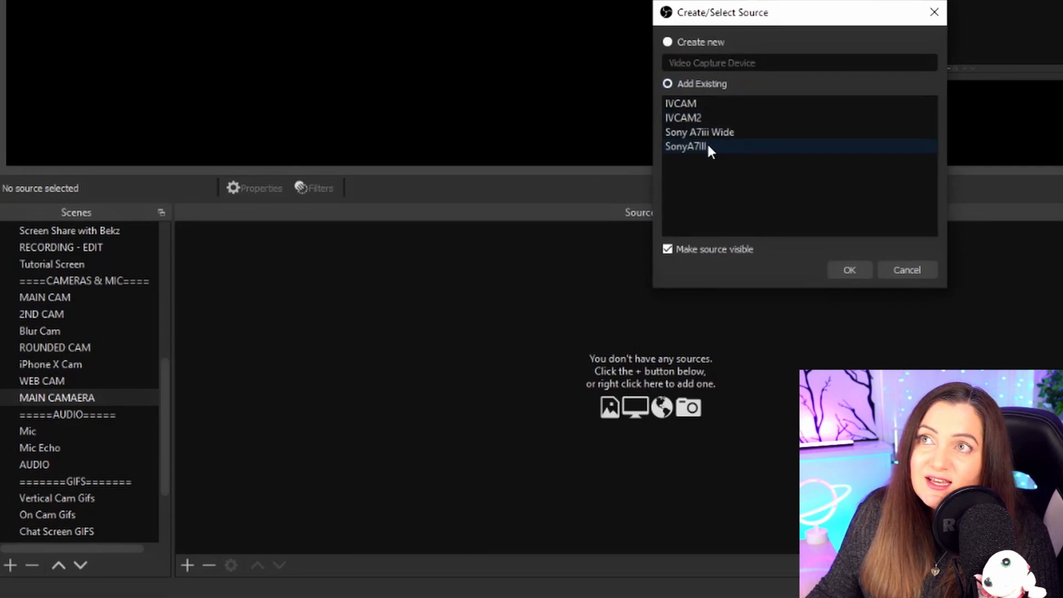
left_click(849, 270)
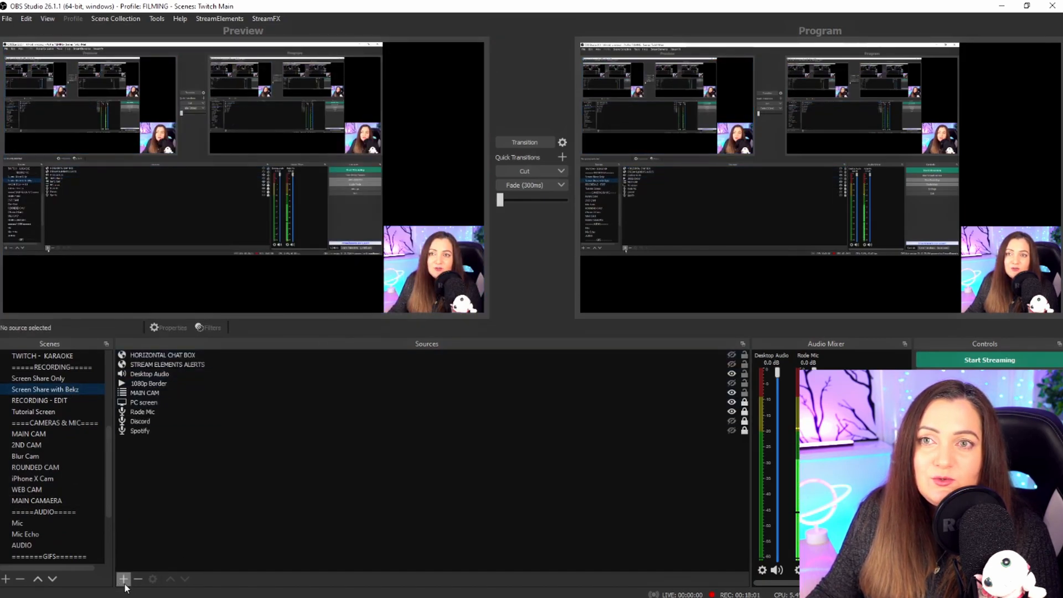
Nest the existing MAIN CAMAERA scene as a source in Screen Share with Bekz.
left_click(123, 579)
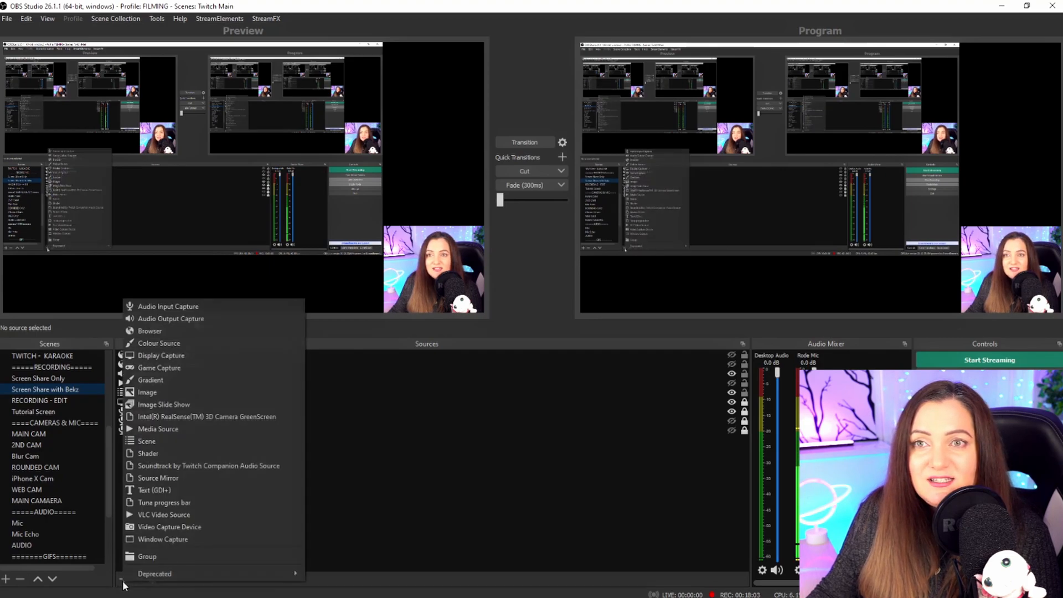
mouse_move(146, 441)
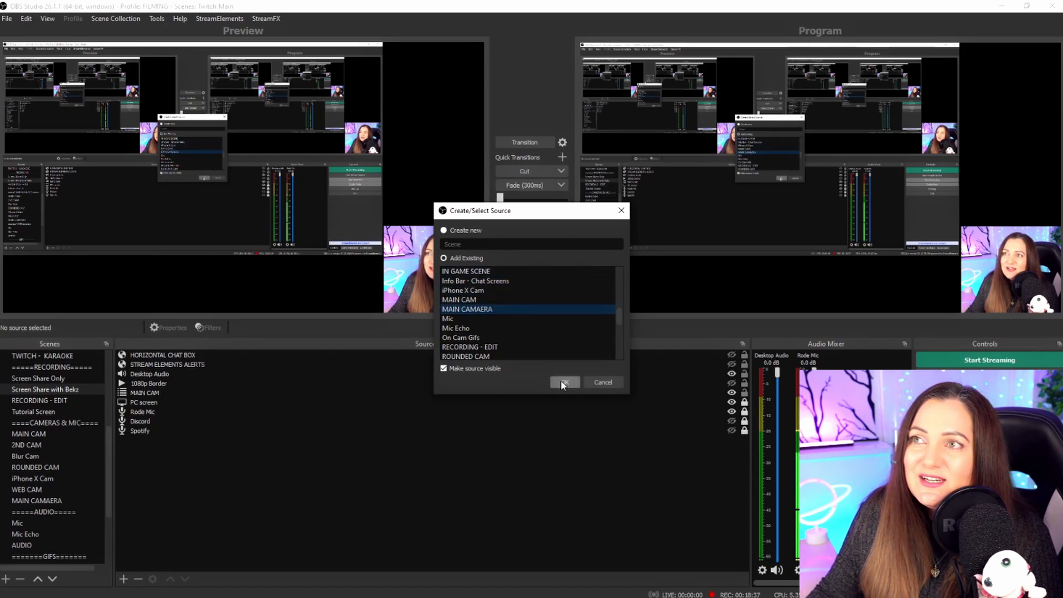
left_click(565, 382)
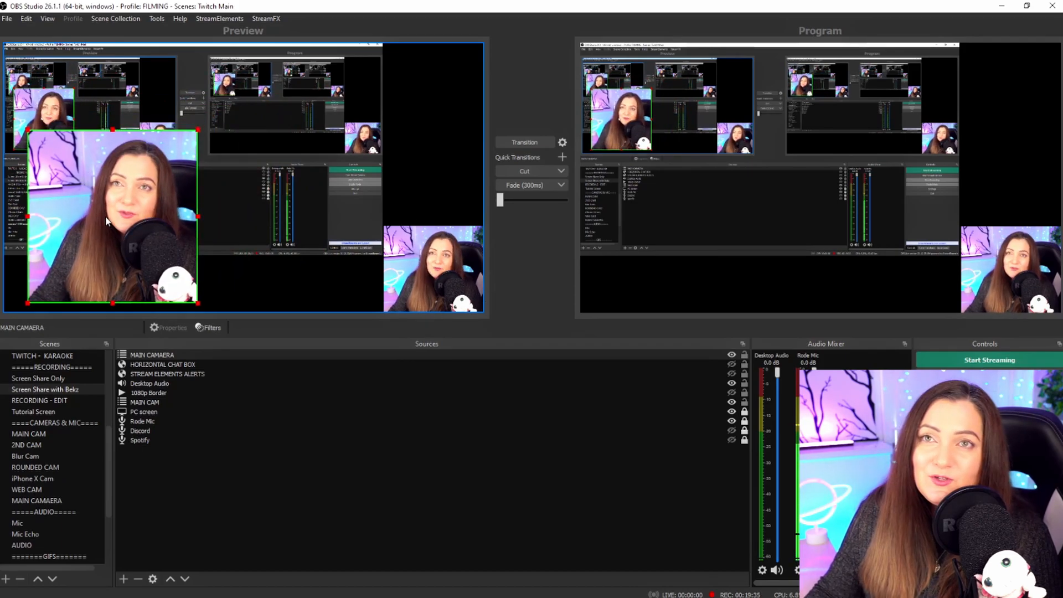
Flip the embedded MAIN CAMAERA source horizontally.
left_click(152, 355)
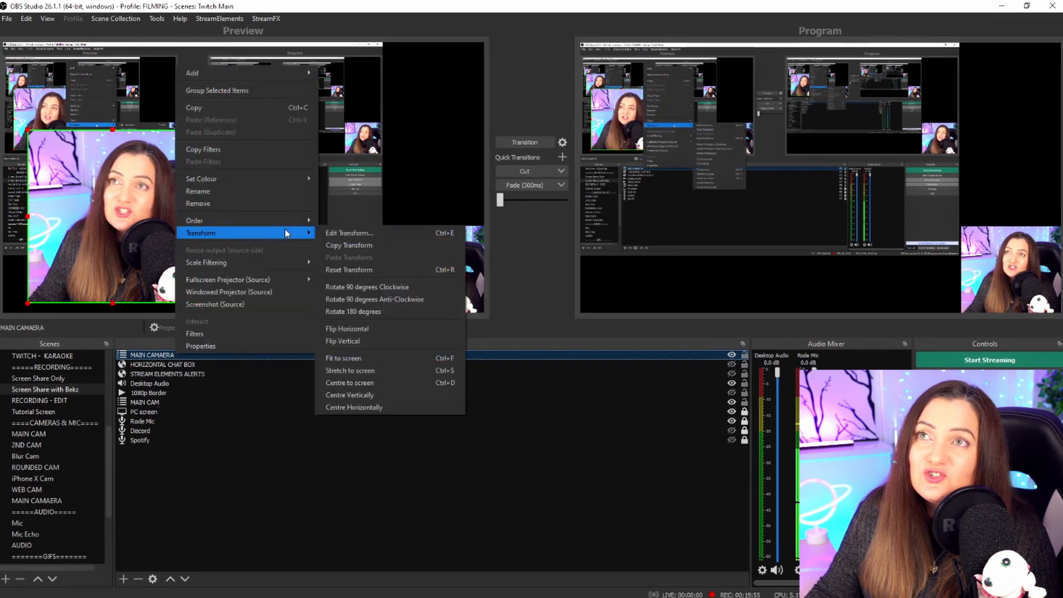
left_click(343, 358)
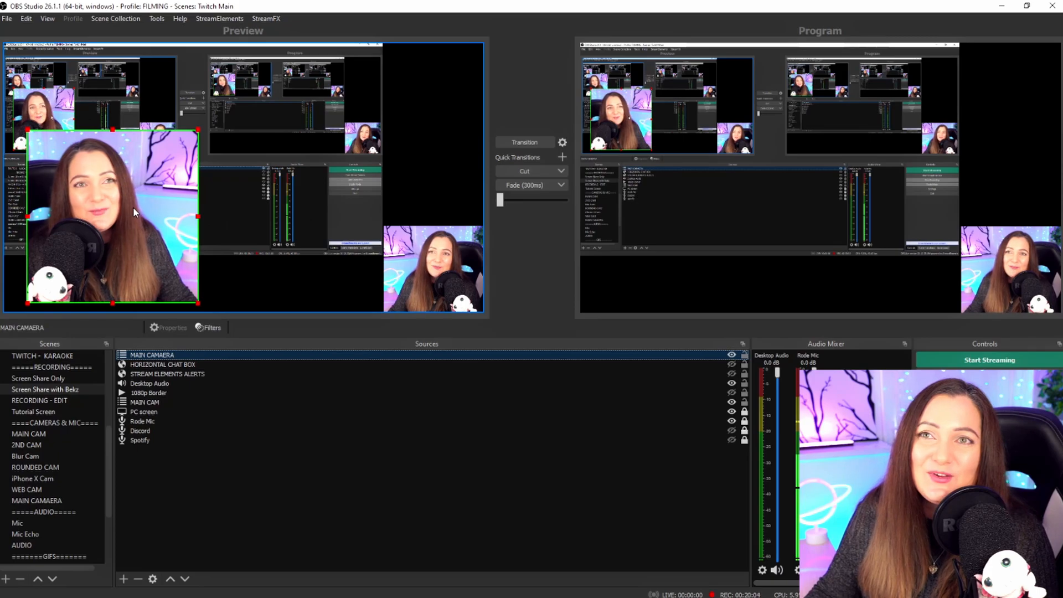
left_click(209, 328)
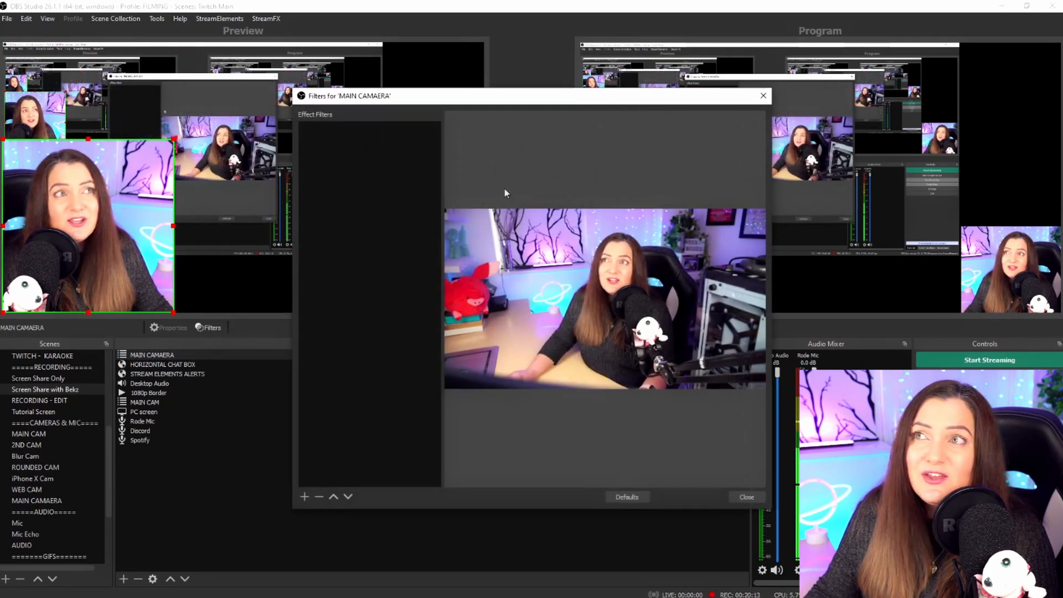
Add a Blur effect filter to the MAIN CAMAERA source.
left_click(304, 498)
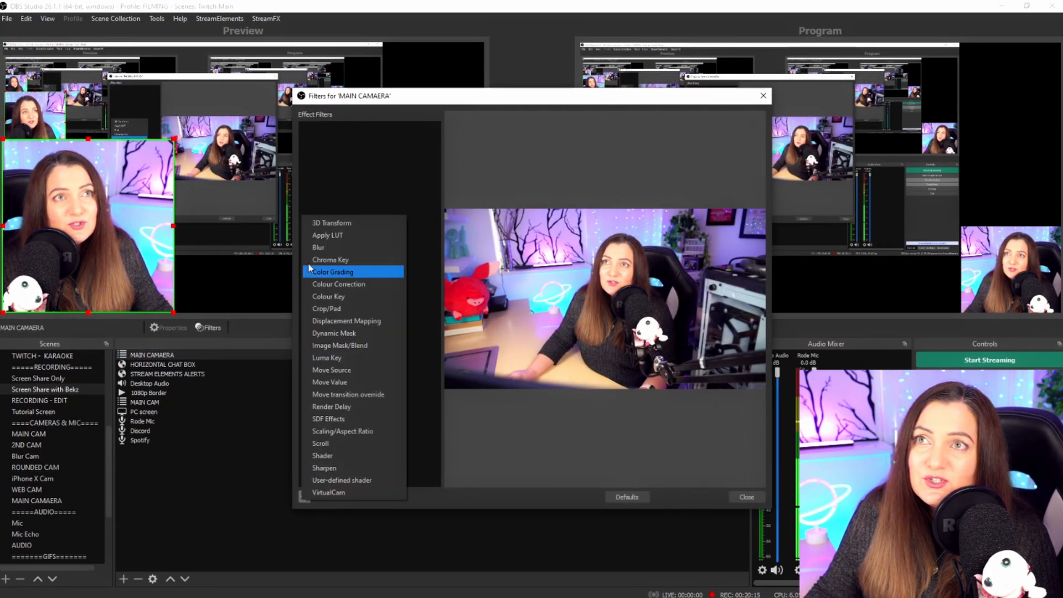
left_click(318, 247)
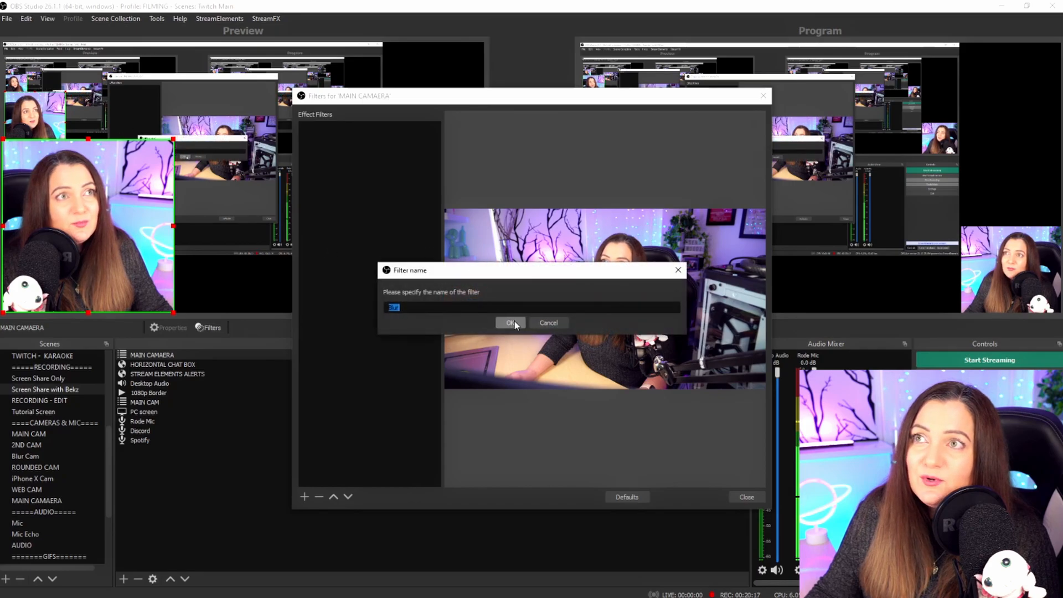
left_click(511, 323)
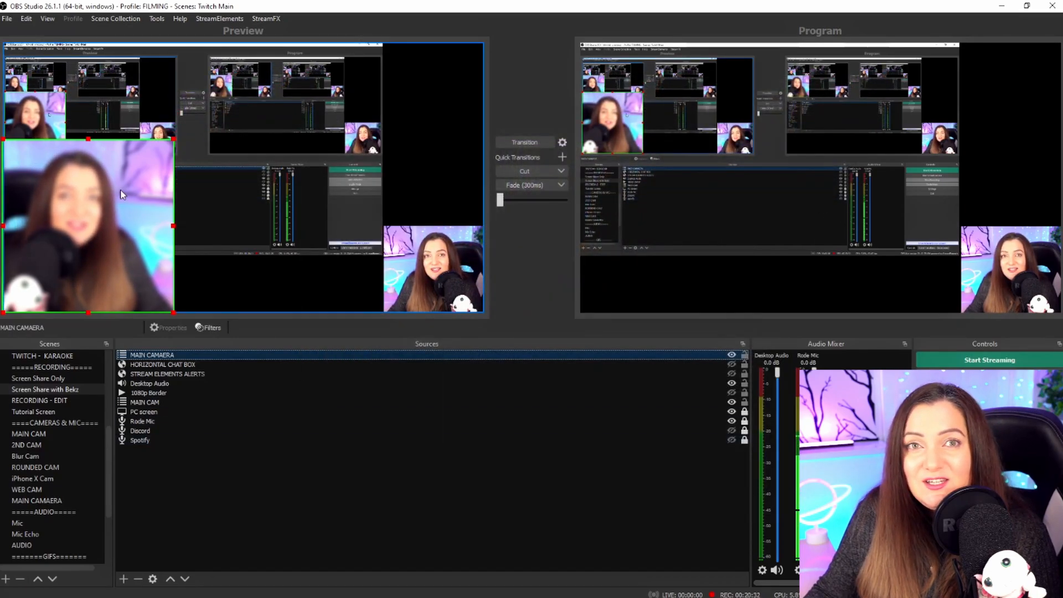
mouse_move(29, 267)
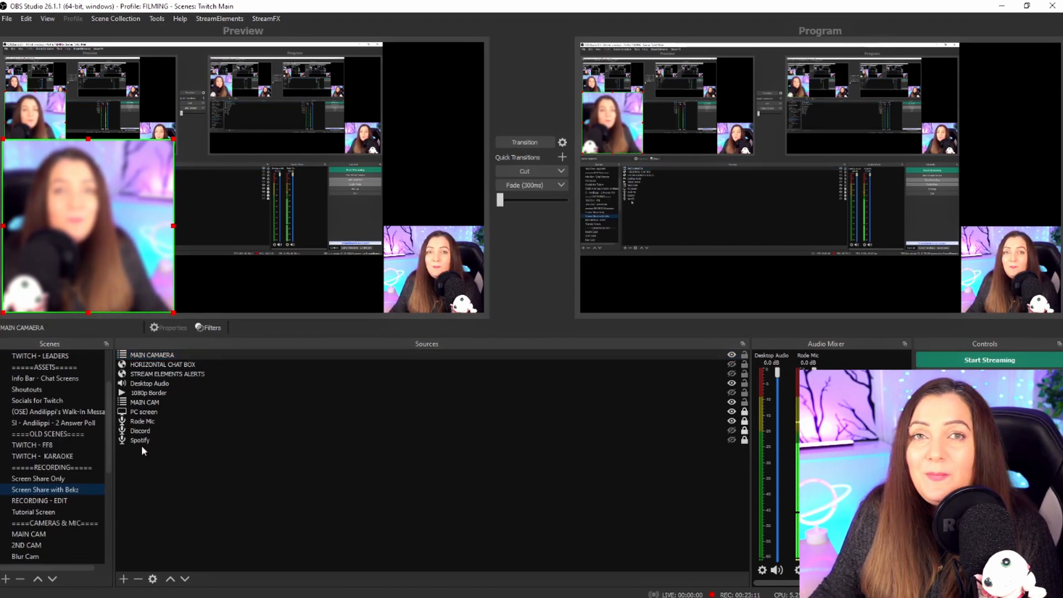
Switch to the AUDIO scene with its Tuna, VLC, desktop audio, Spotify and Discord sources.
left_click(143, 421)
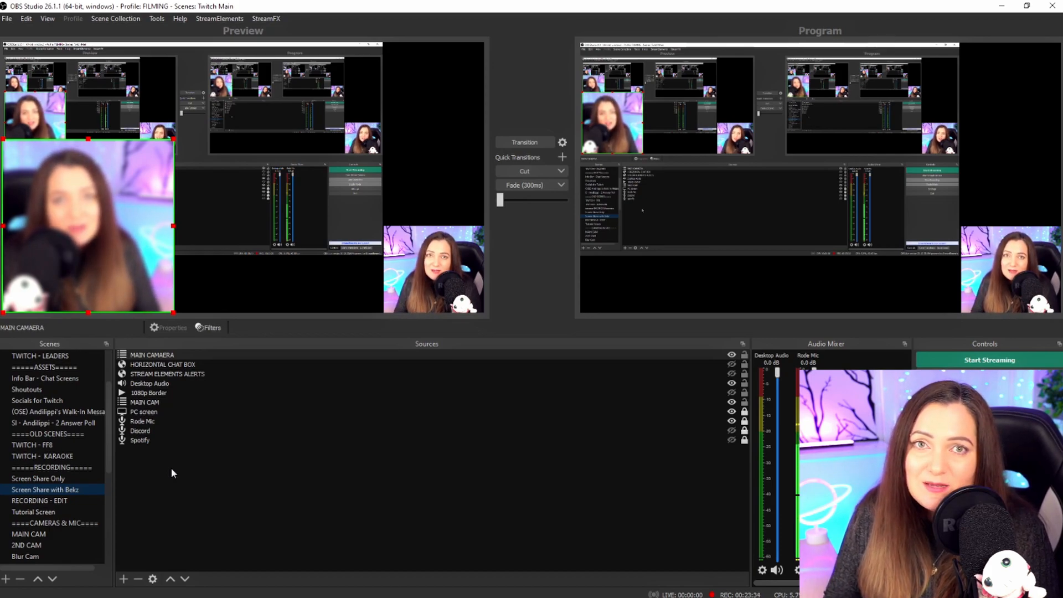
scroll("down", 3)
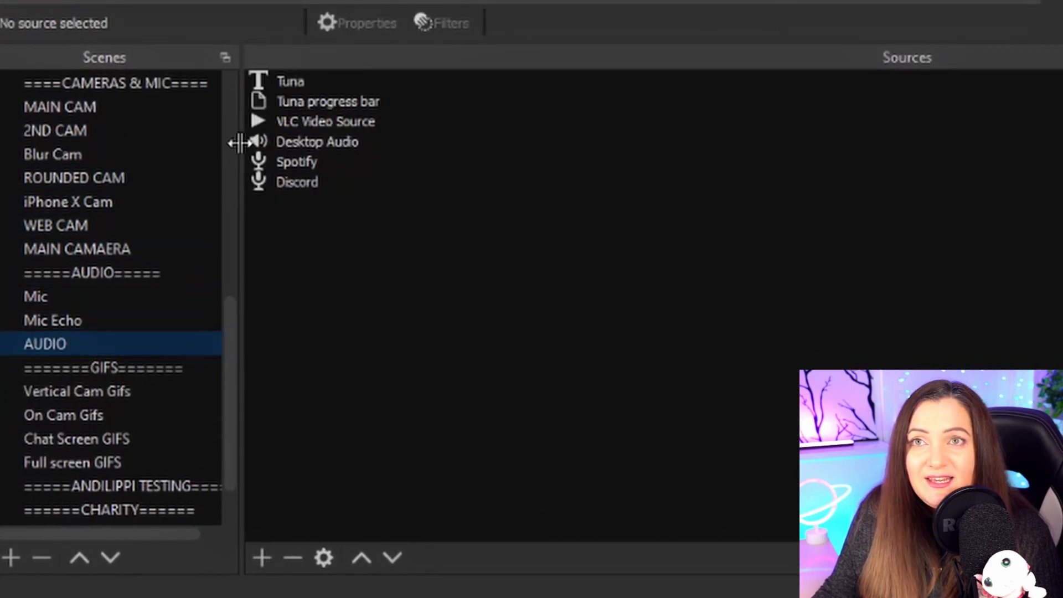
Switch to the Tutorial scene holding only audio sources.
left_click(327, 100)
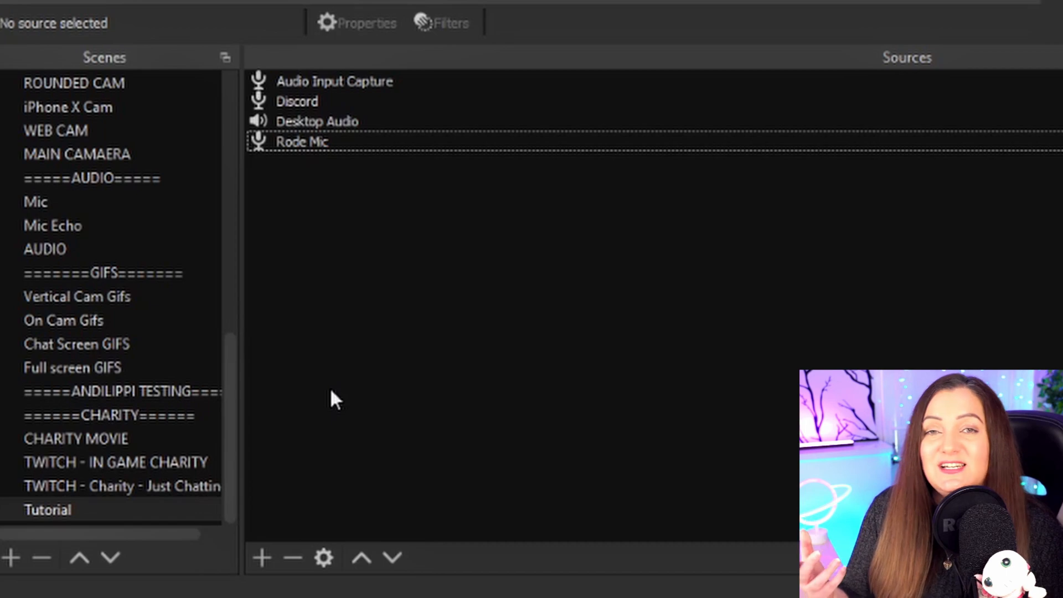
mouse_move(326, 351)
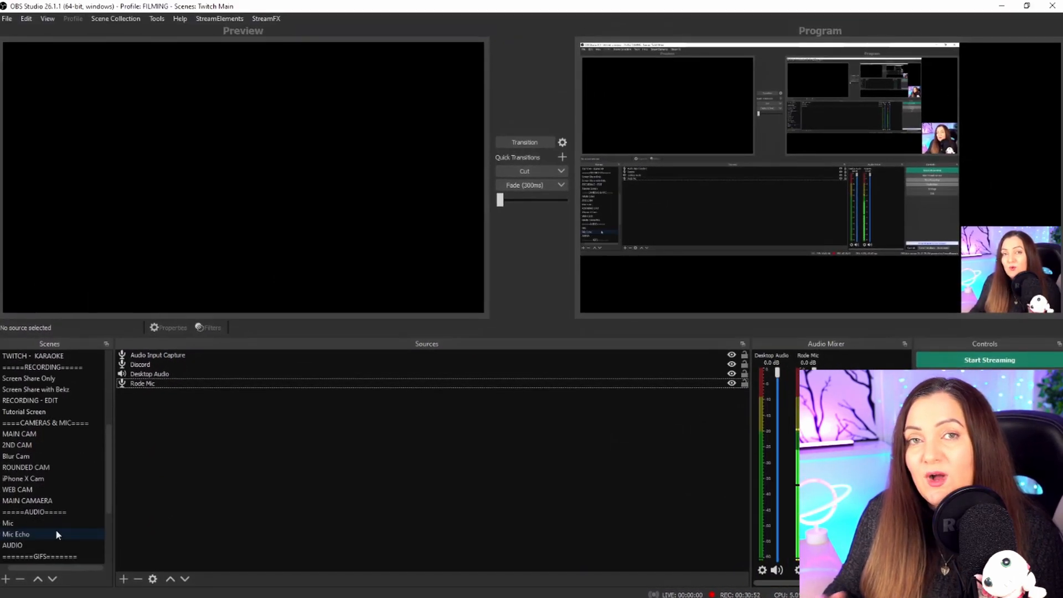
Review the ROUNDED CAM scene's rounded camera, socials, time, gradient and GIF sources.
left_click(26, 467)
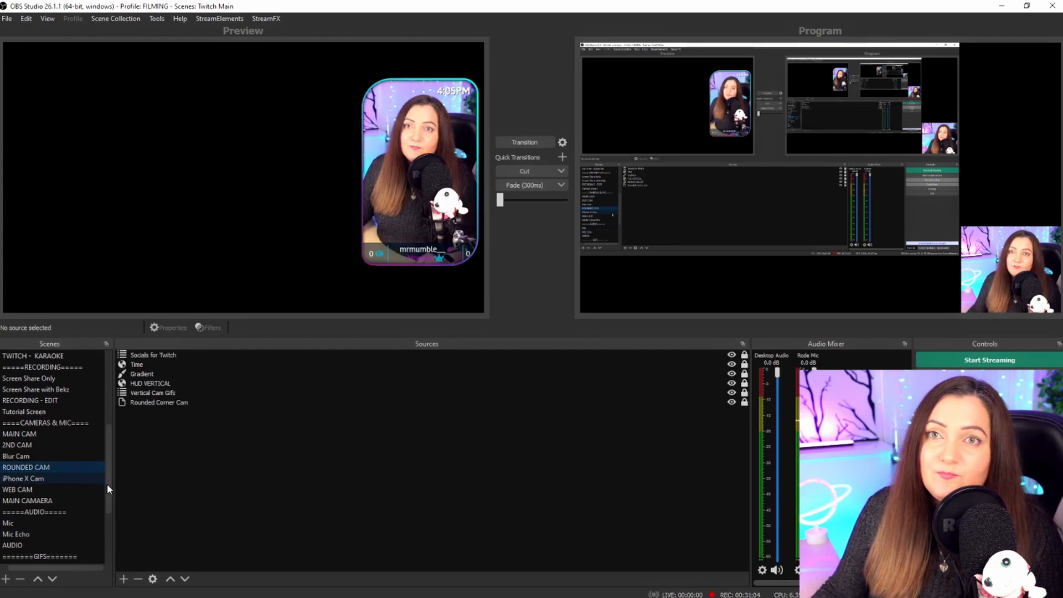
left_click(153, 354)
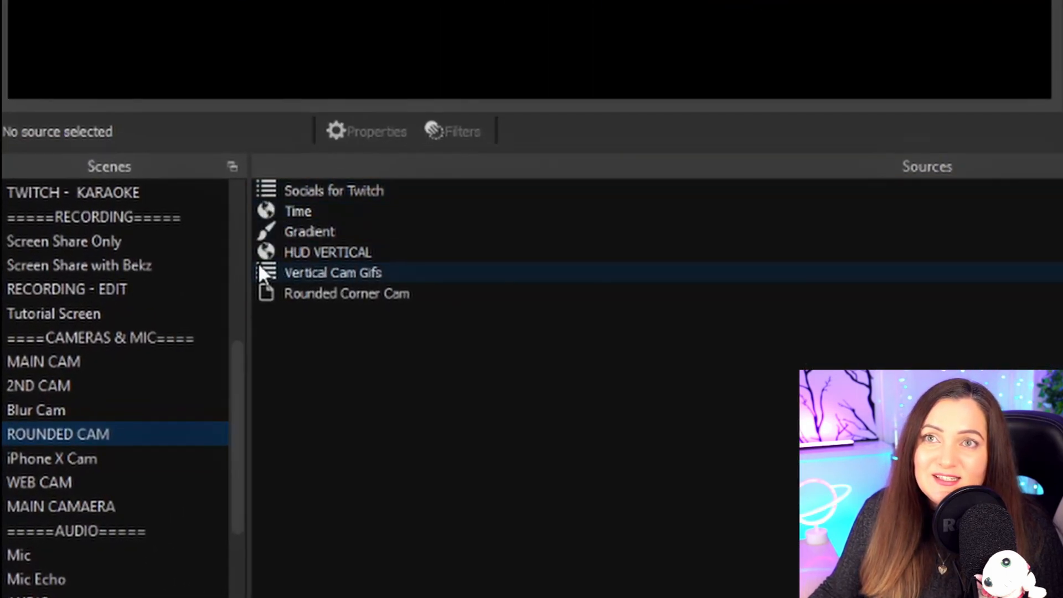
left_click(328, 252)
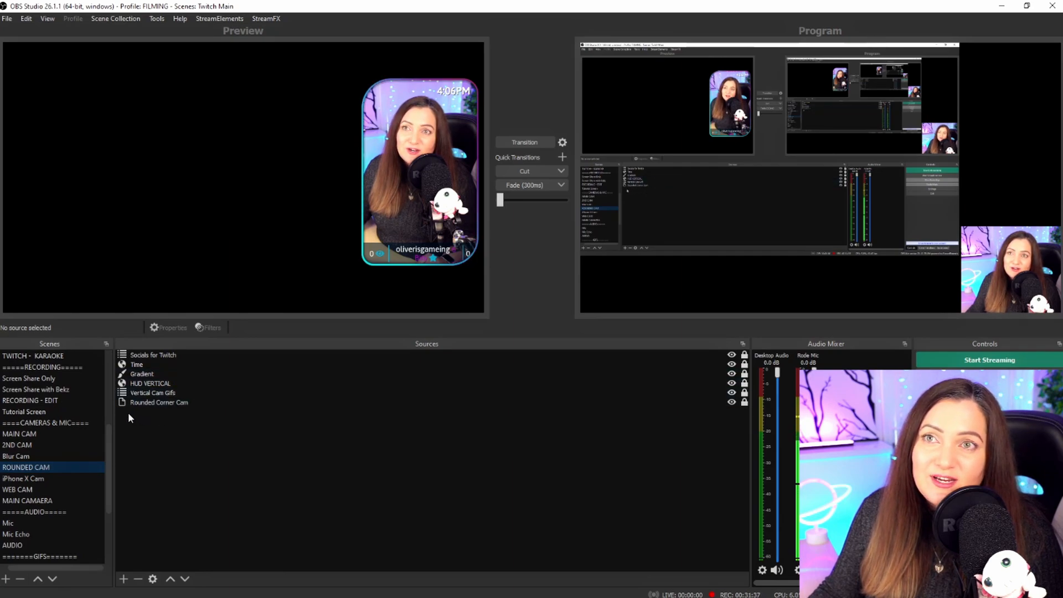
left_click(158, 402)
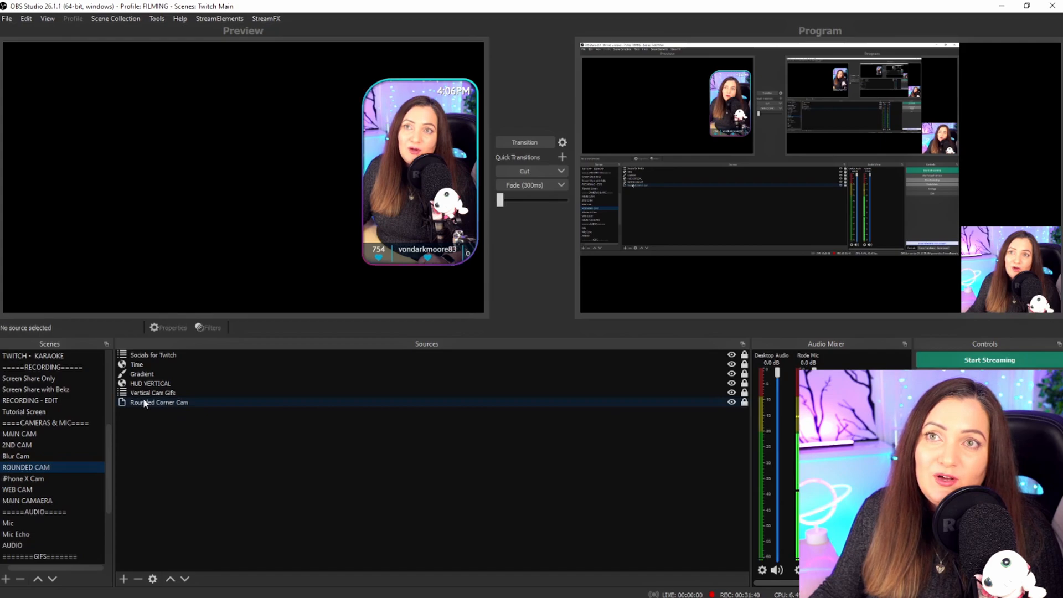
left_click(150, 383)
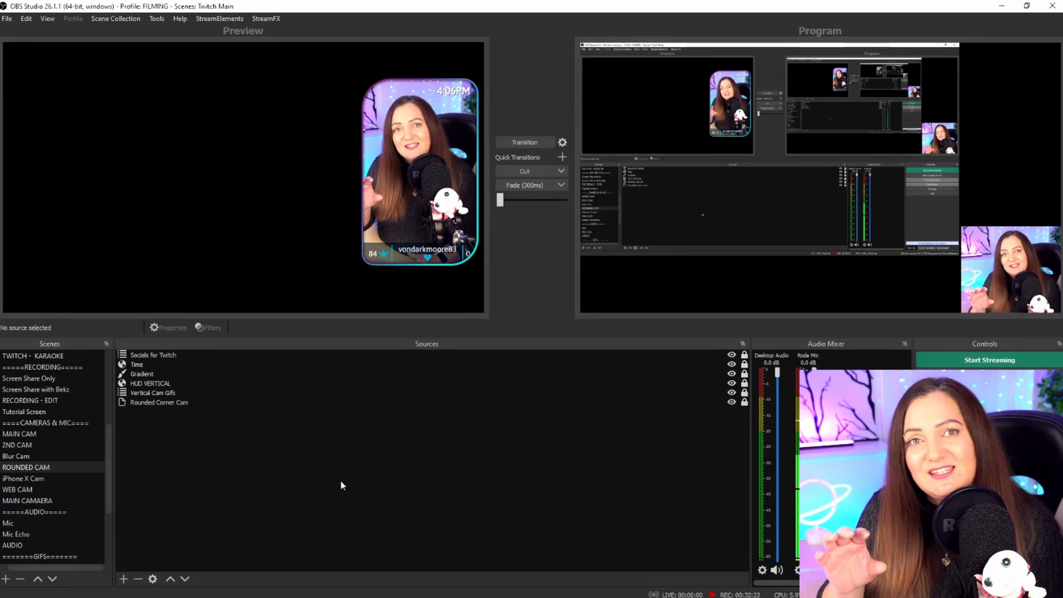
scroll("down", 3)
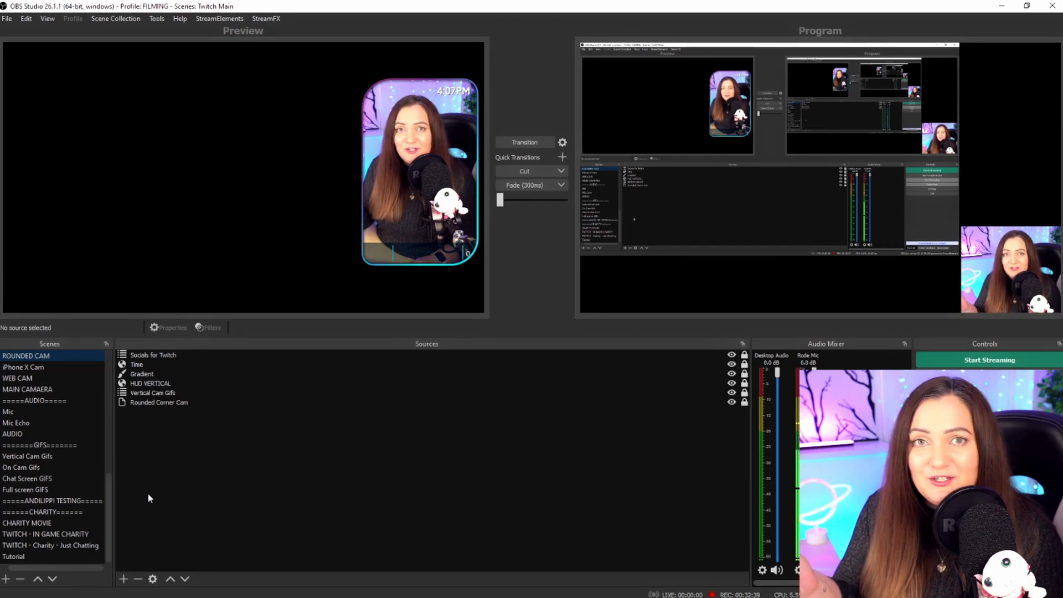
Nest the existing ROUNDED CAM scene as a source inside the Tutorial scene.
left_click(13, 557)
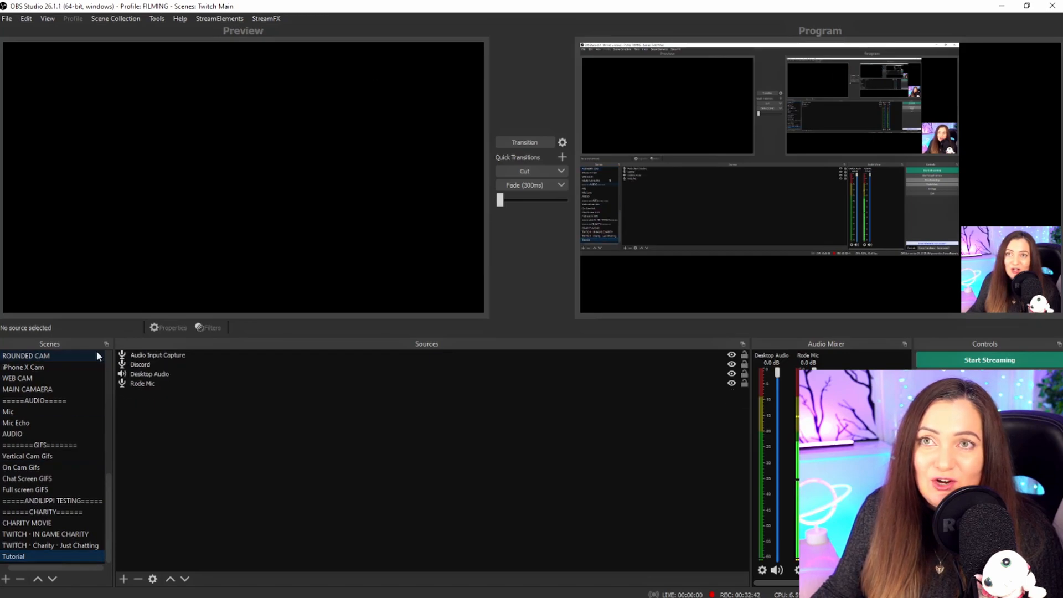
left_click(123, 578)
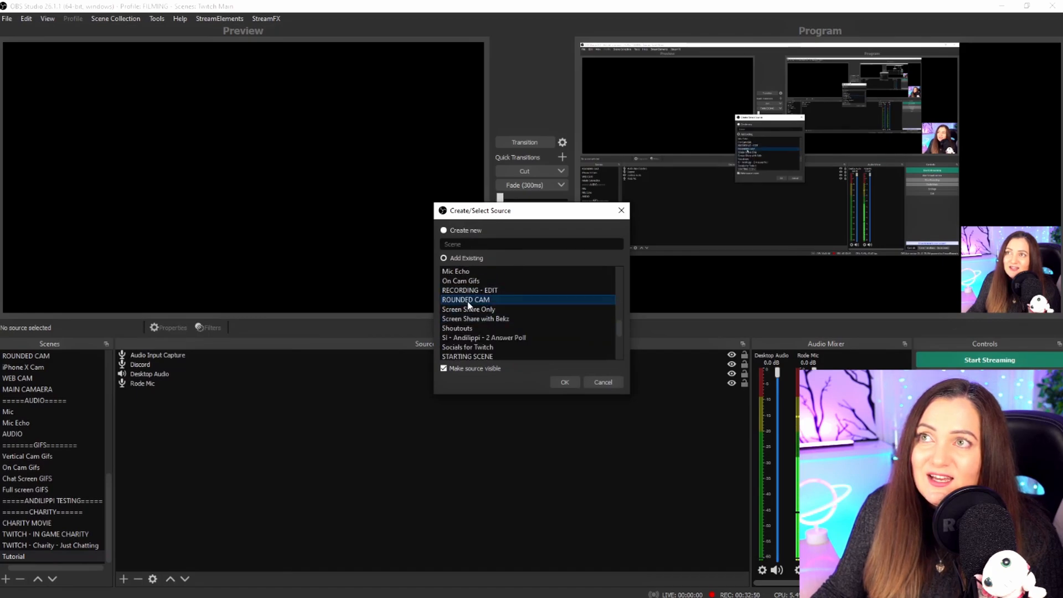
left_click(564, 382)
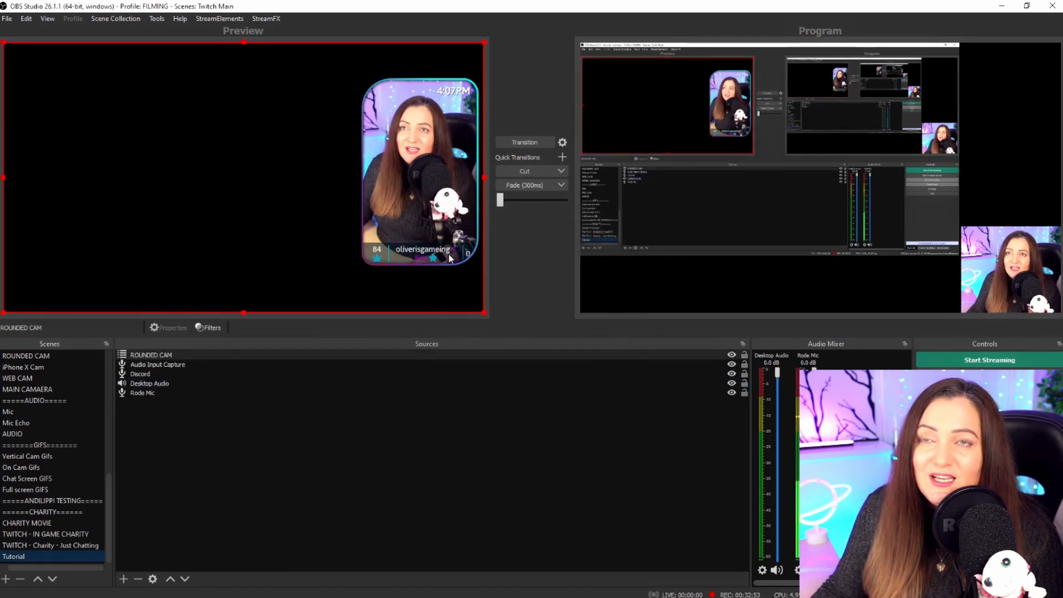